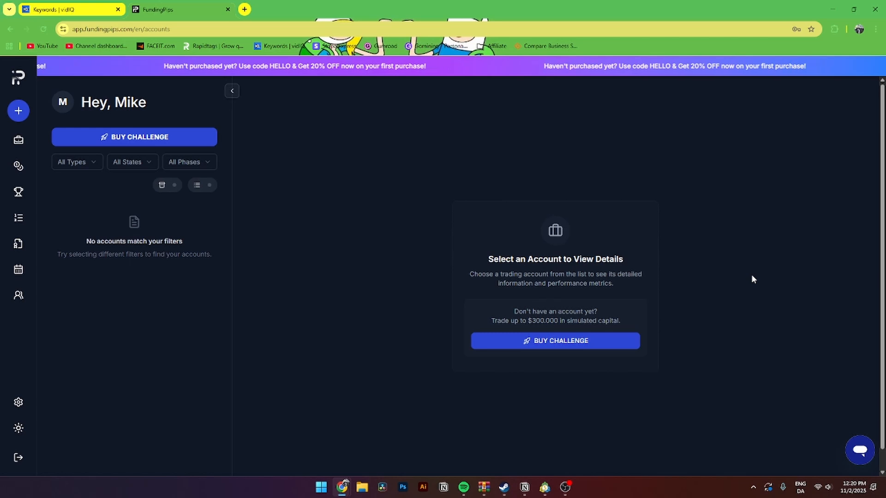
mouse_move(278, 197)
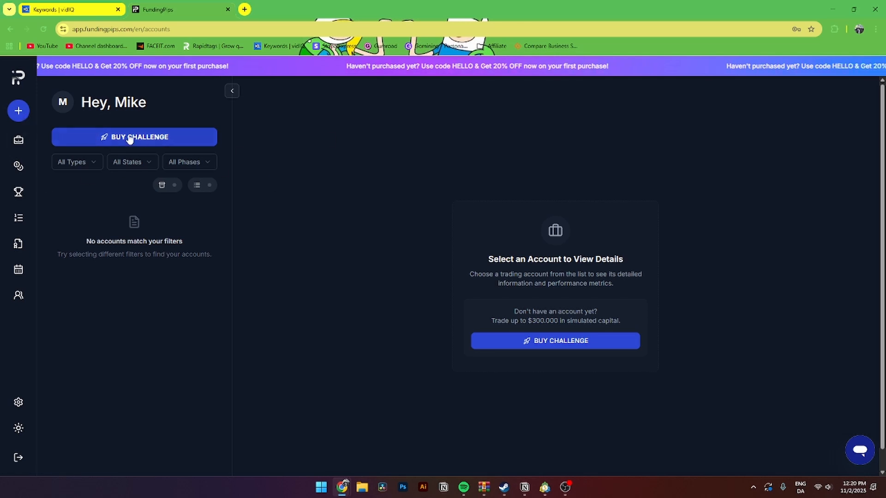
mouse_move(133, 137)
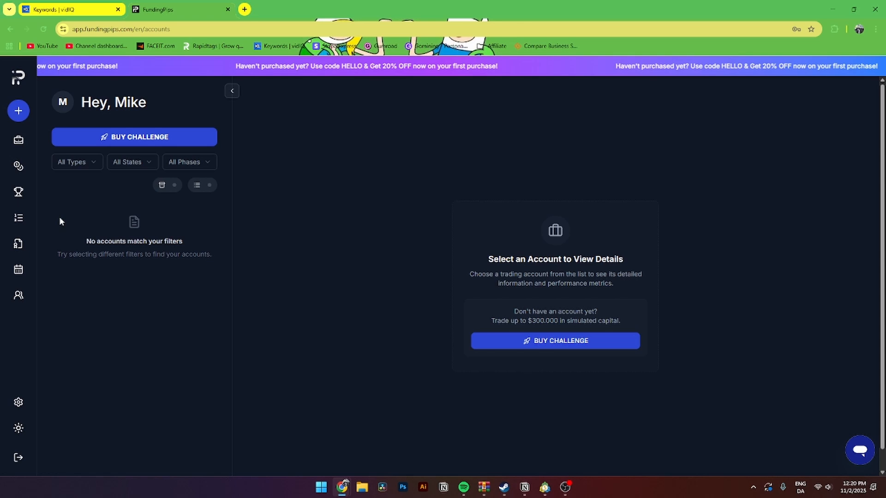
mouse_move(145, 214)
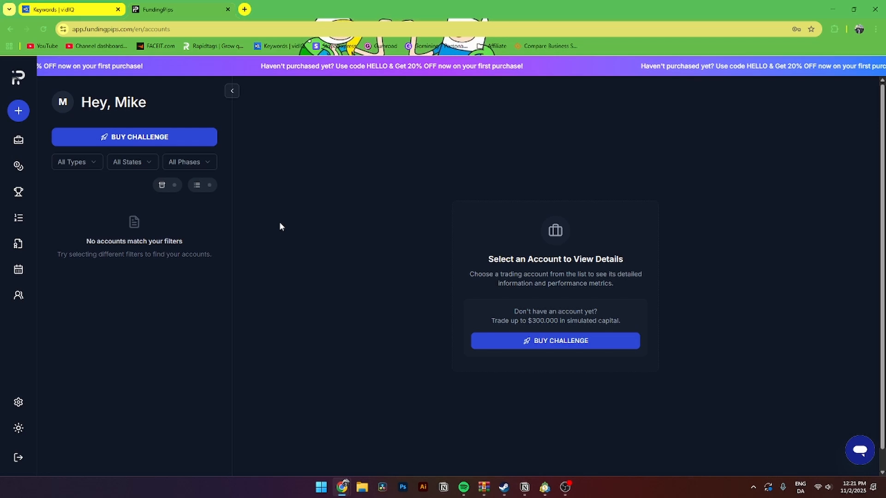
Search Google for 'metatrader' in a new tab and follow the official MetaTrader 5 result.
click(244, 10)
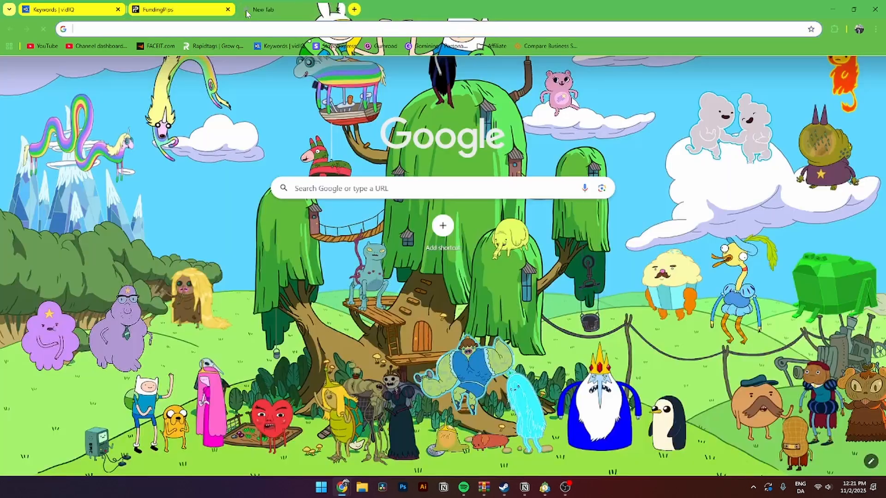
text(metatrader)
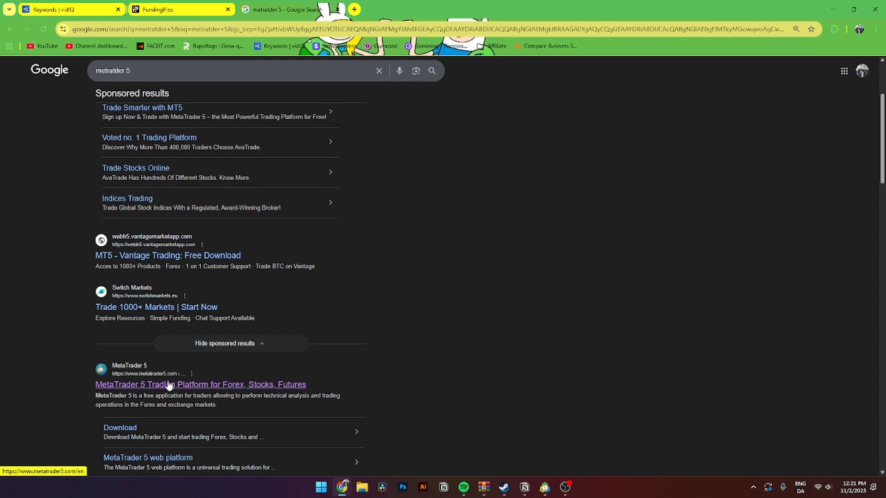
click(200, 384)
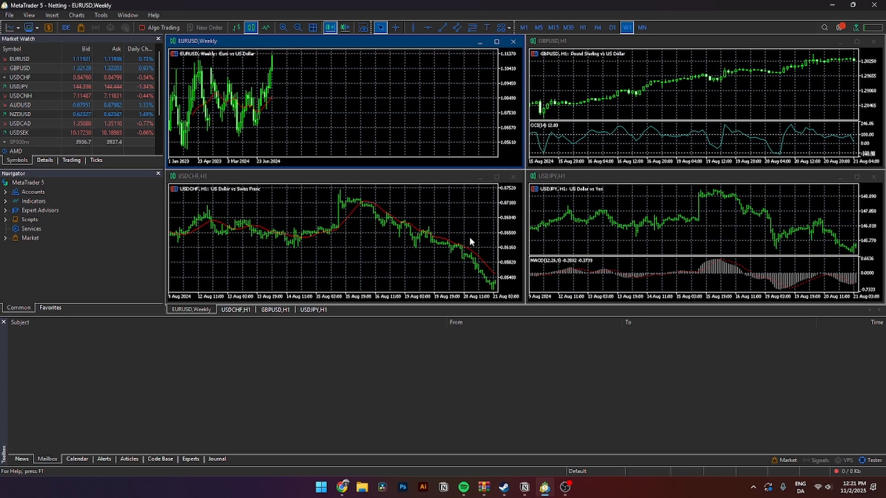
mouse_move(479, 255)
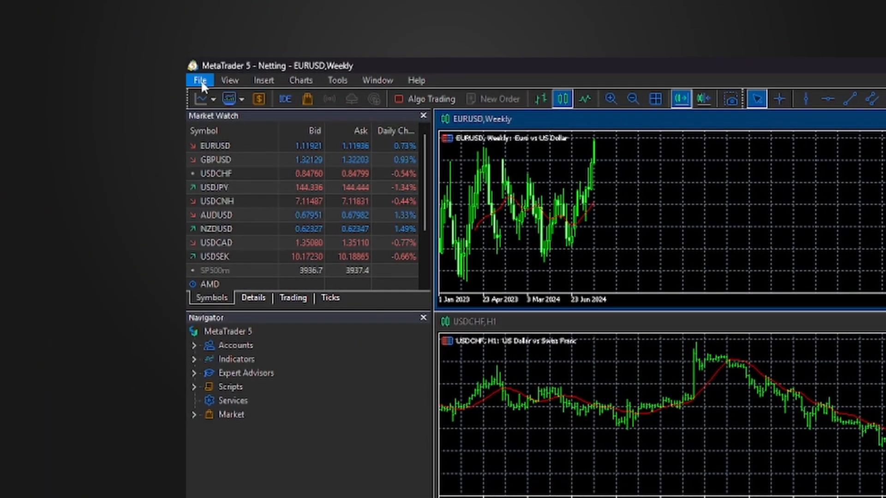
Bring up the Login to Trade Account form from the File menu.
click(200, 80)
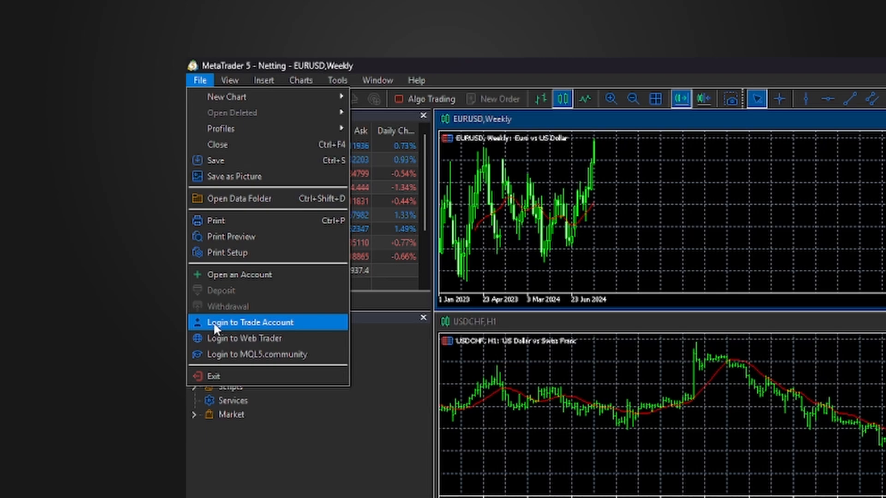
click(249, 322)
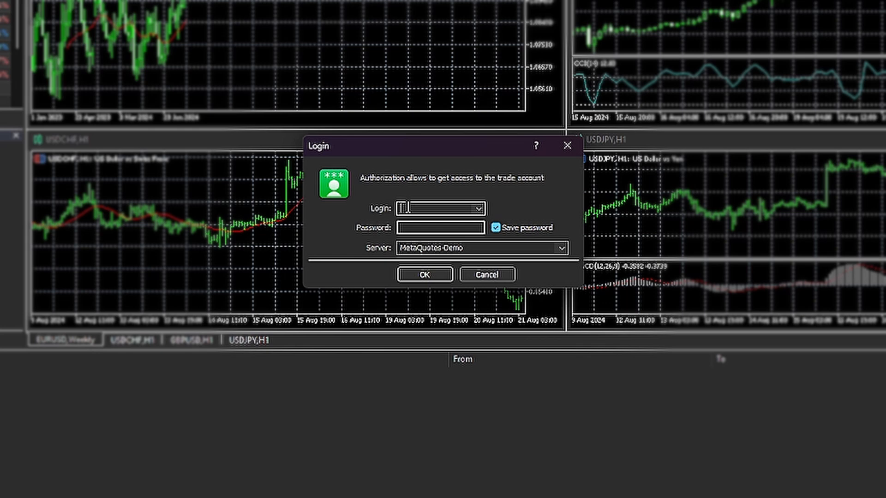
click(439, 227)
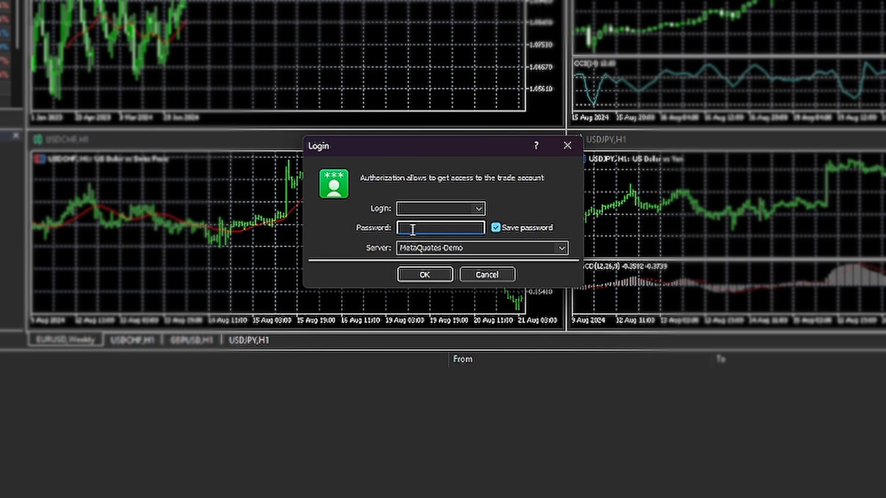